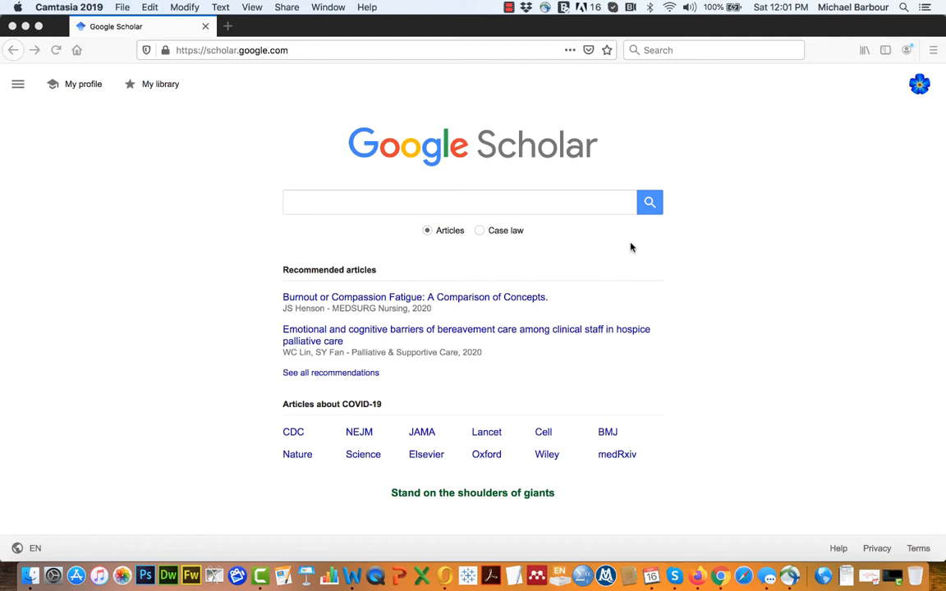
mouse_move(348, 163)
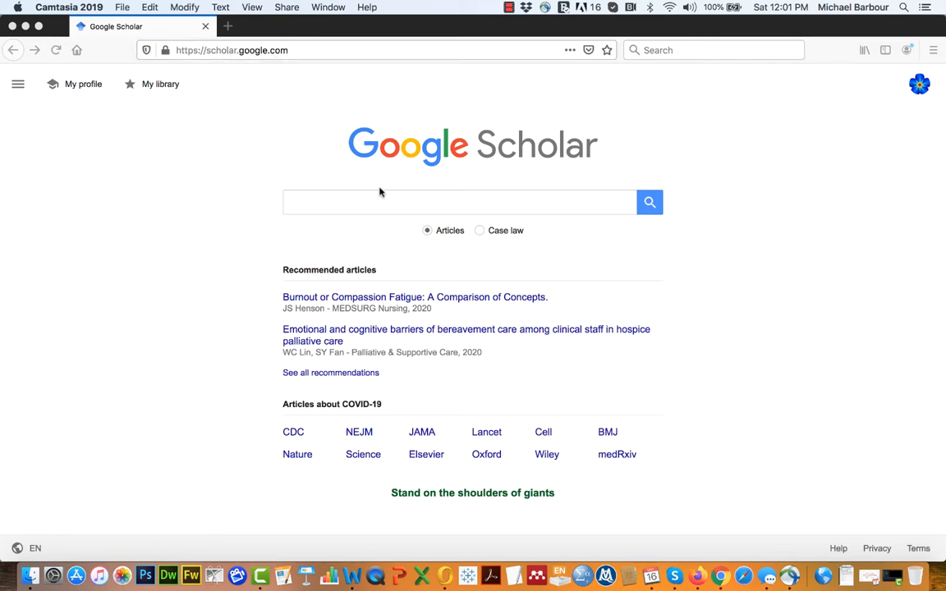
mouse_move(312, 174)
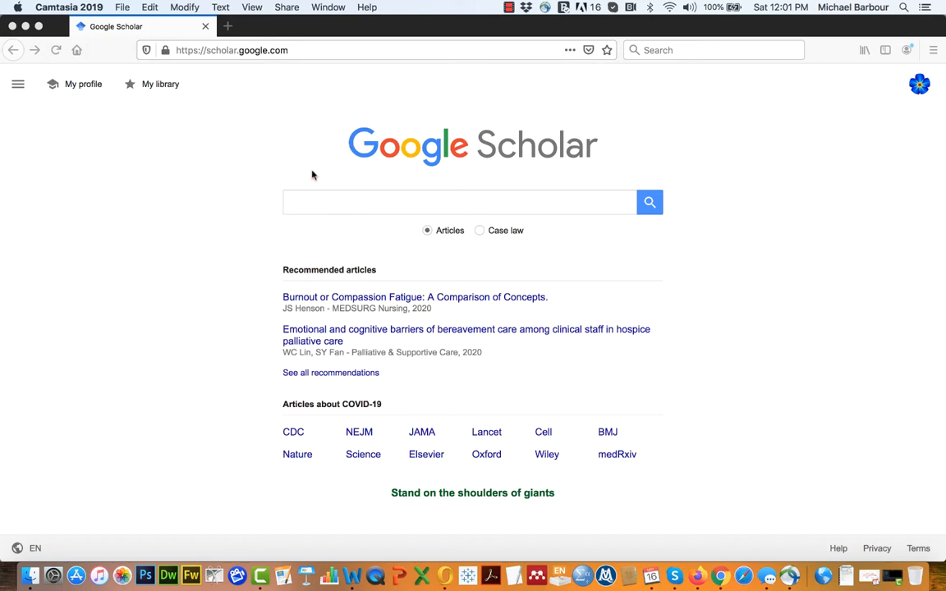
mouse_move(18, 86)
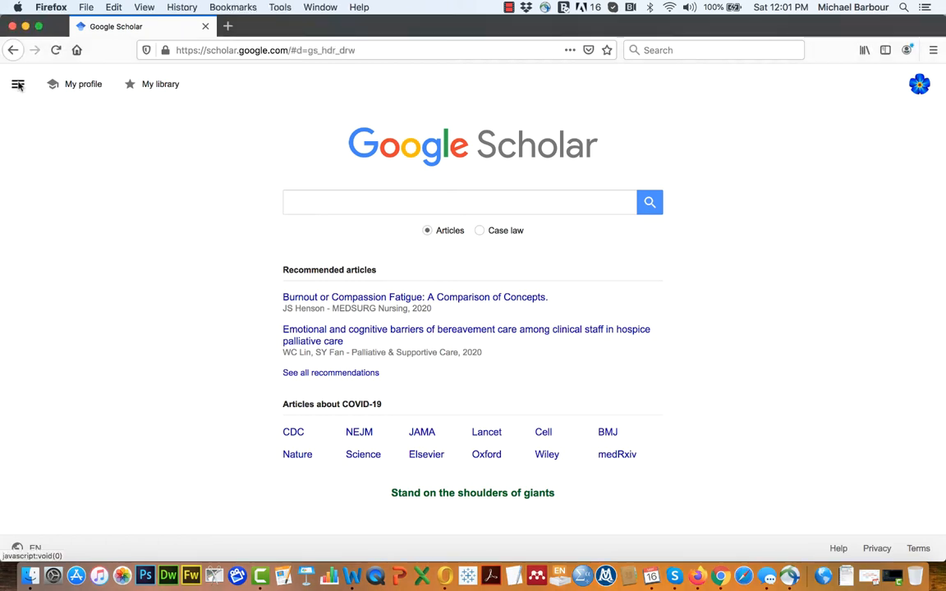
- Reach the Scholar Settings page from the side navigation menu
left_click(18, 84)
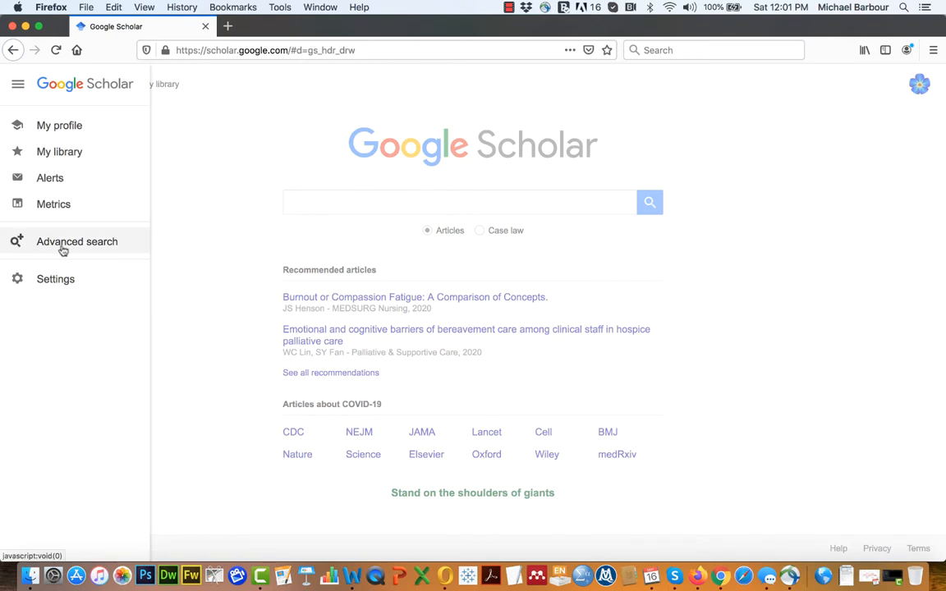
mouse_move(55, 280)
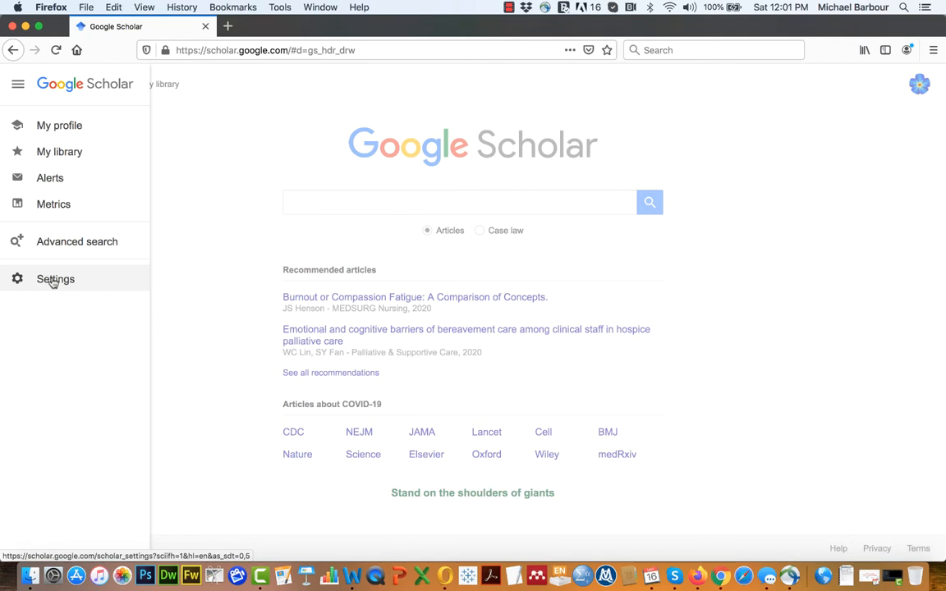
left_click(56, 279)
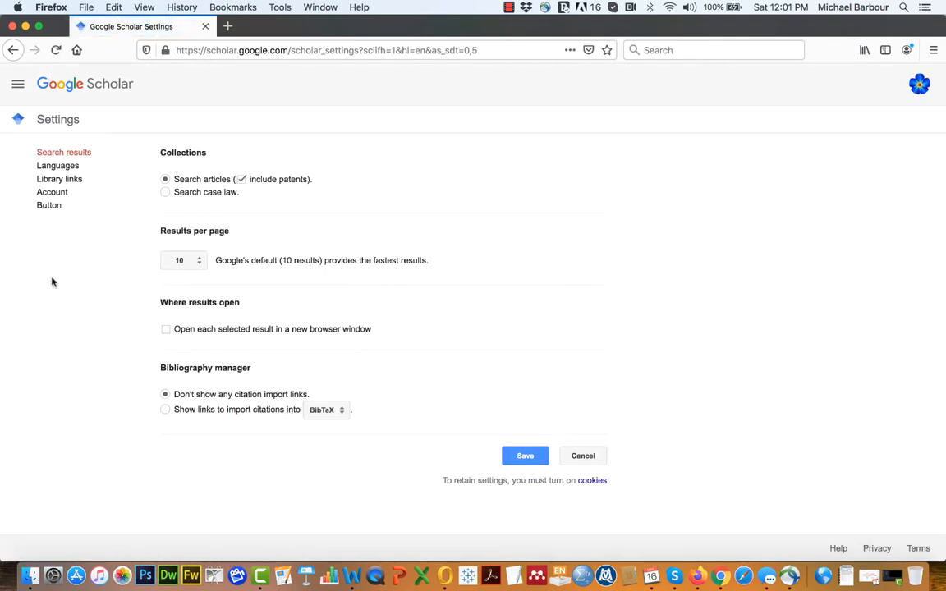
mouse_move(59, 281)
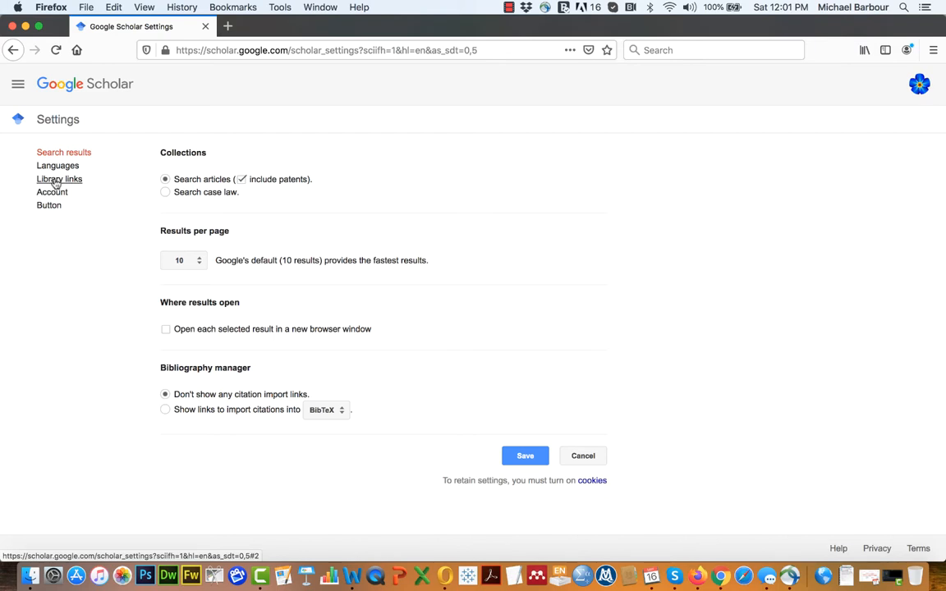
- Search the Library links settings for 'Touro University California'
left_click(59, 179)
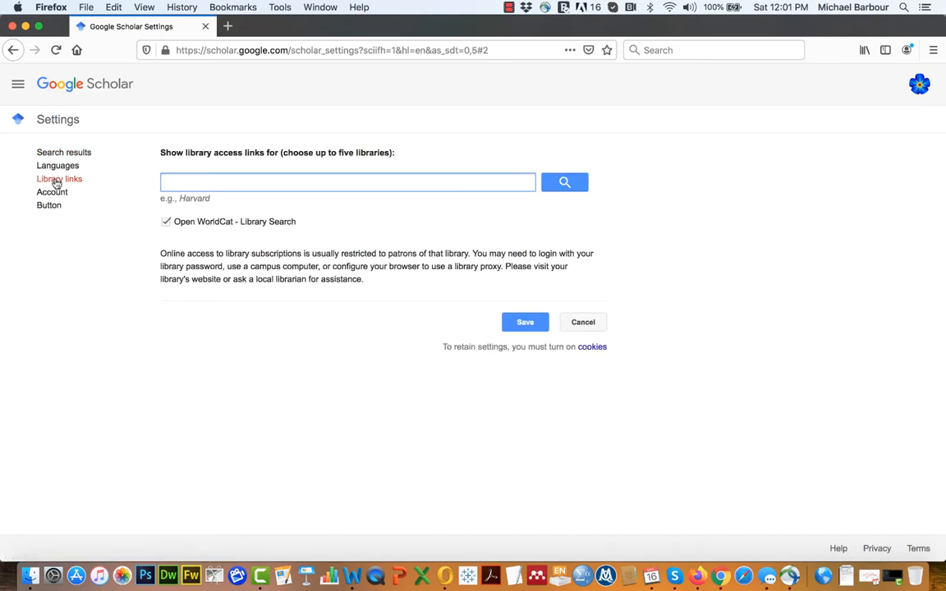
left_click(348, 181)
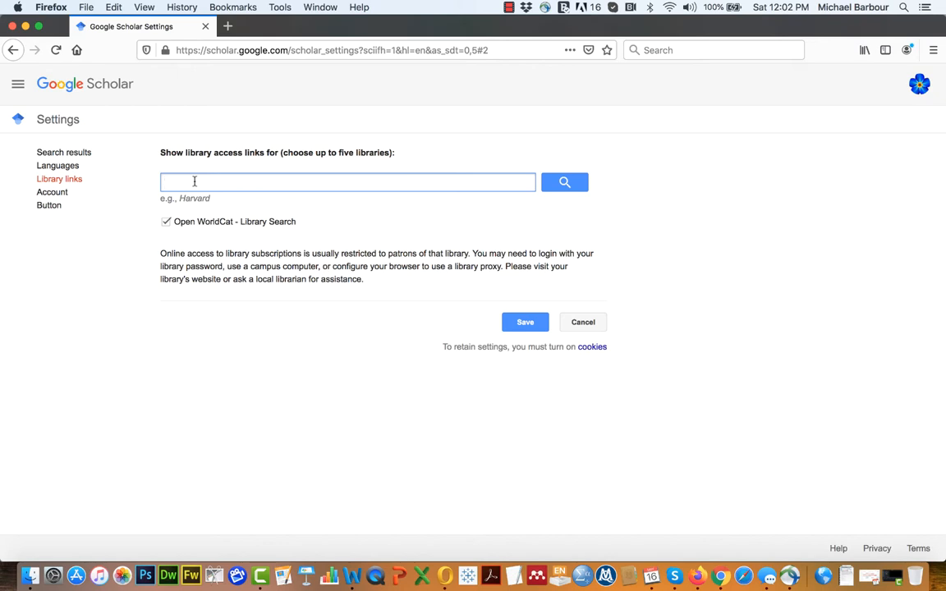
type("To")
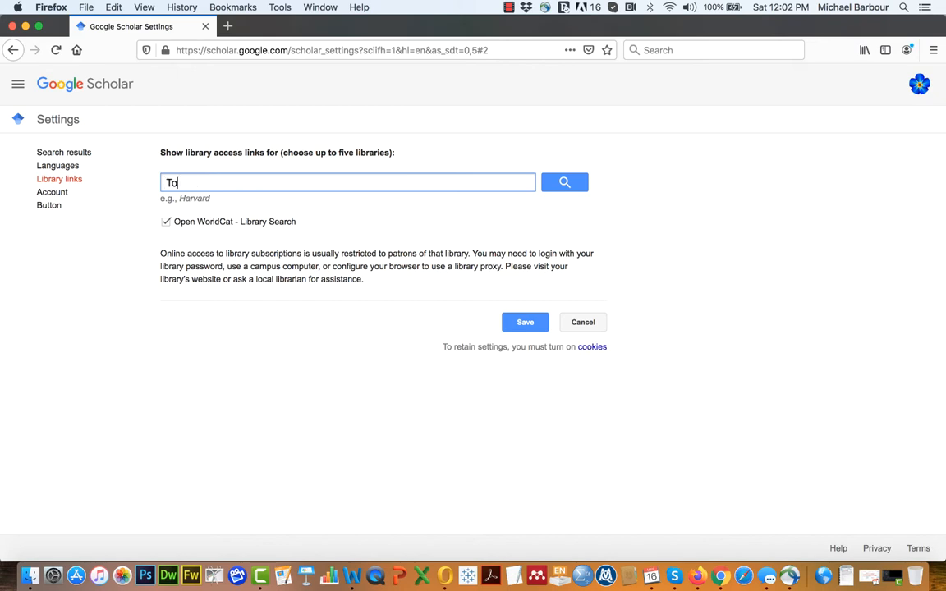
type("uro Univers")
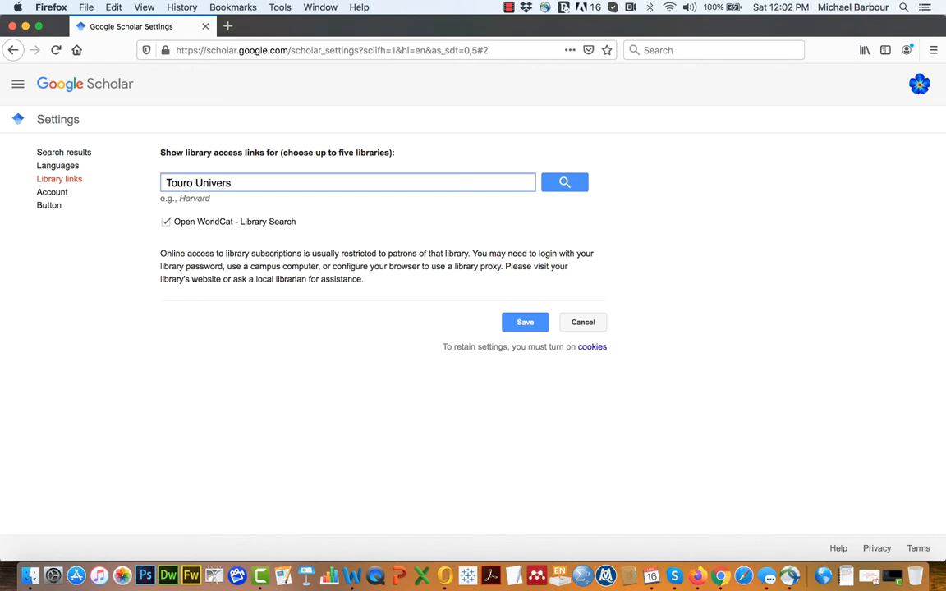
type("ity California")
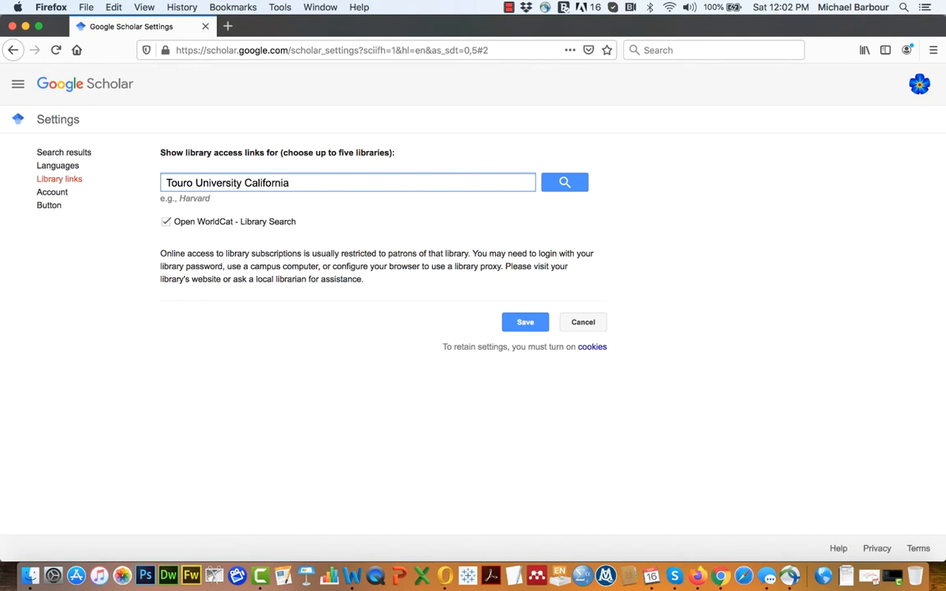
left_click(565, 182)
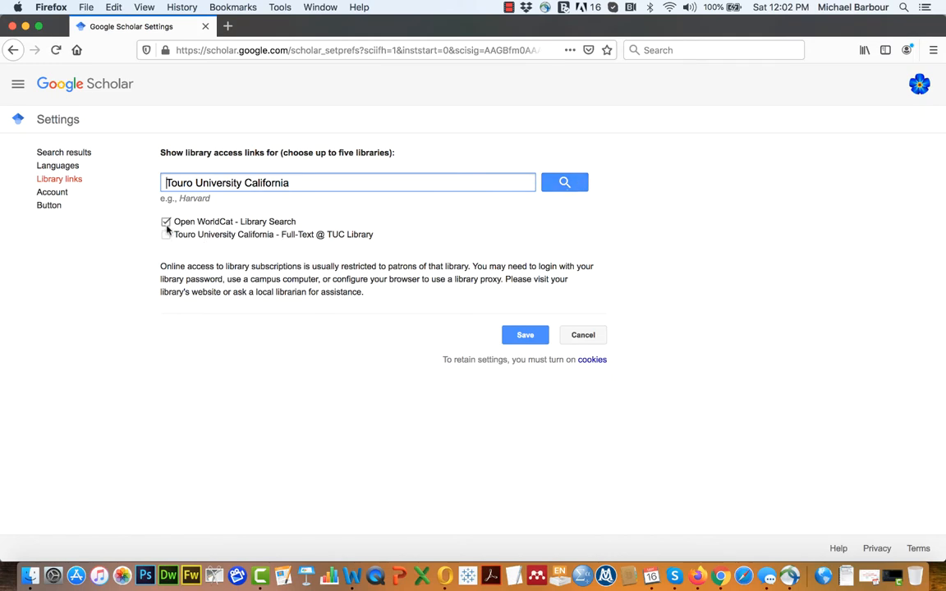
- Enable the Touro University California - Full-Text @ TUC Library link and save the settings
left_click(166, 235)
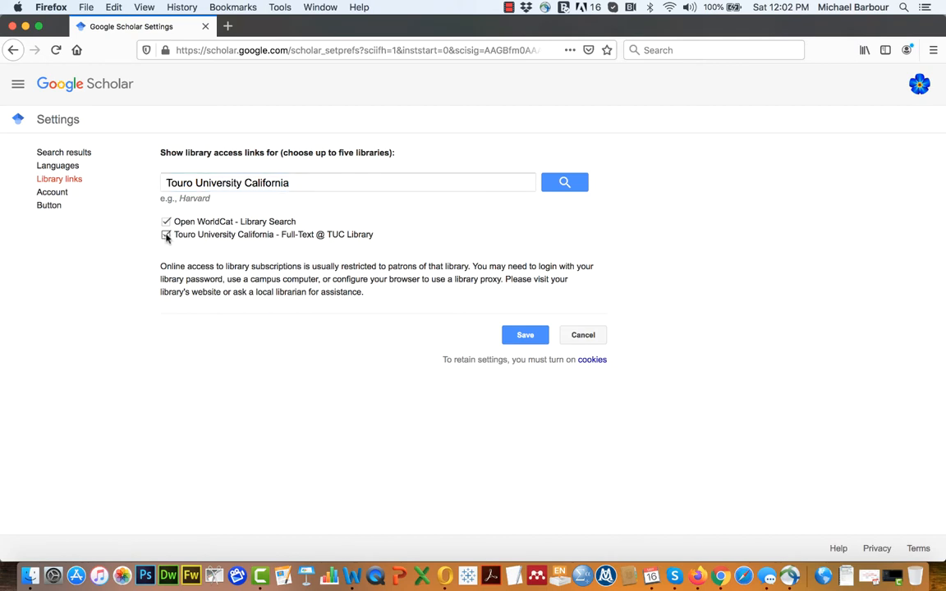
left_click(167, 233)
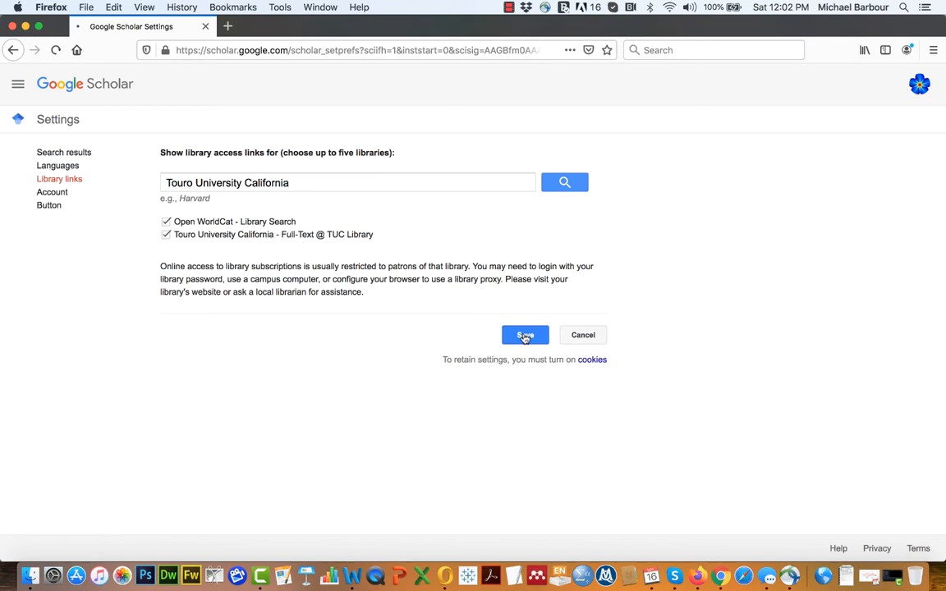
left_click(526, 335)
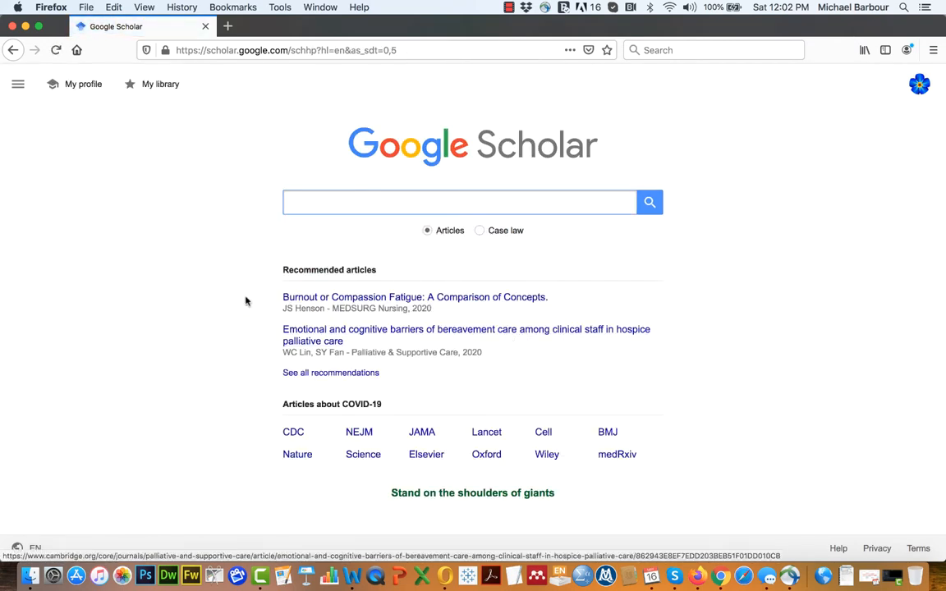
left_click(460, 202)
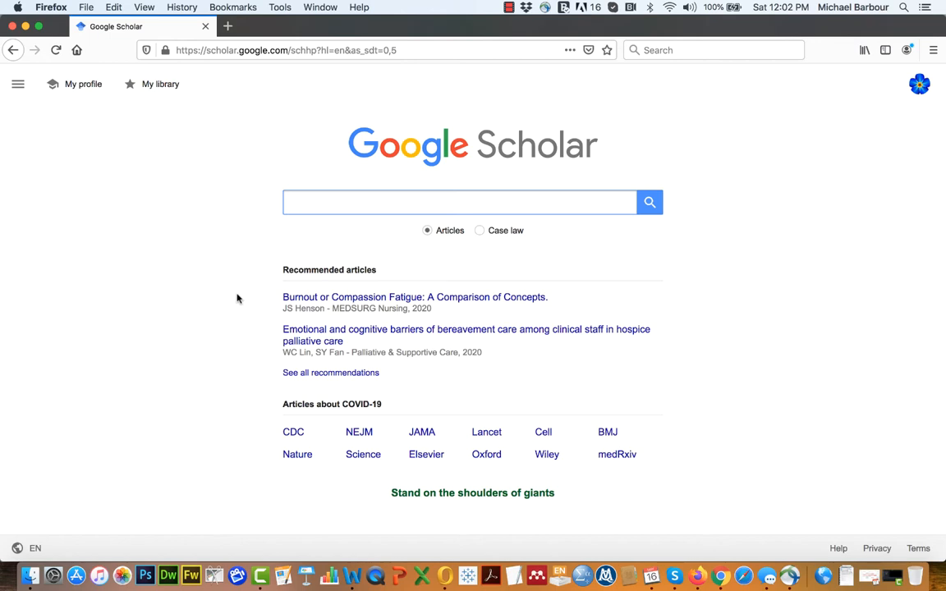
left_click(460, 202)
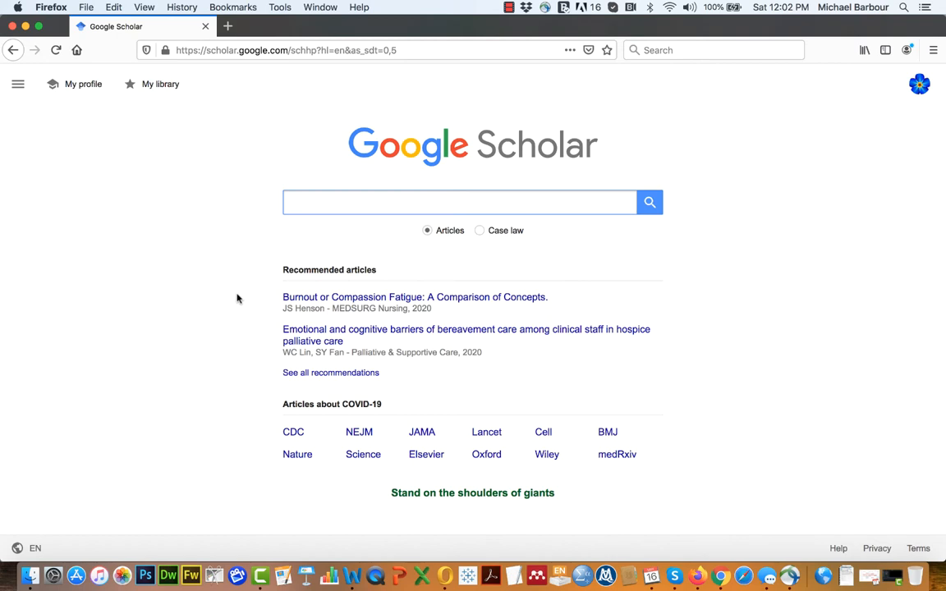
left_click(460, 203)
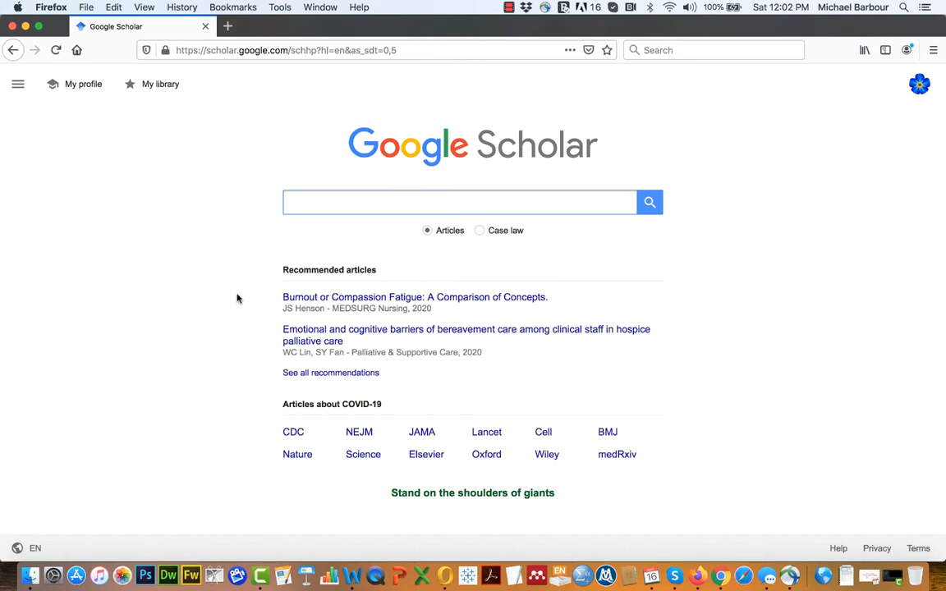
left_click(460, 202)
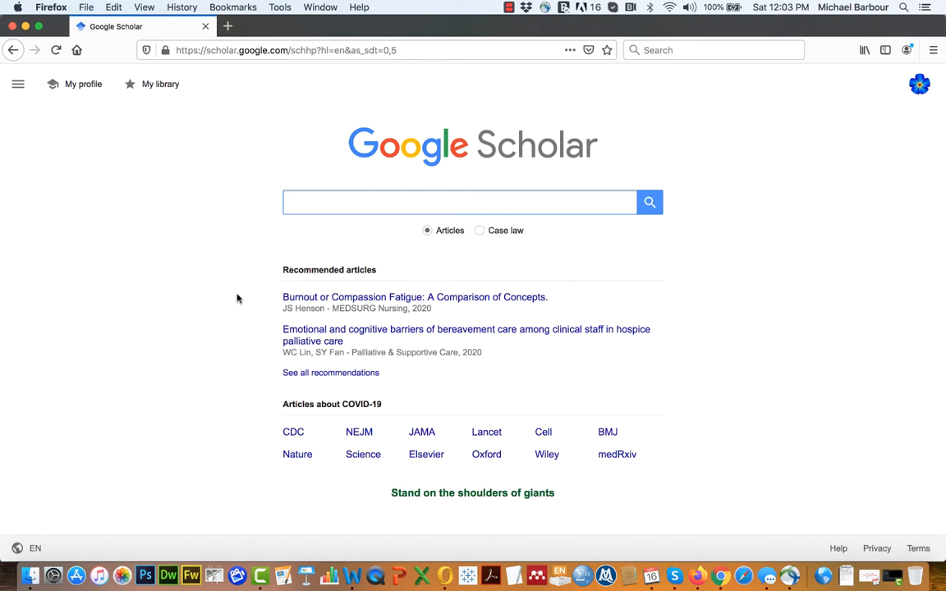
left_click(460, 202)
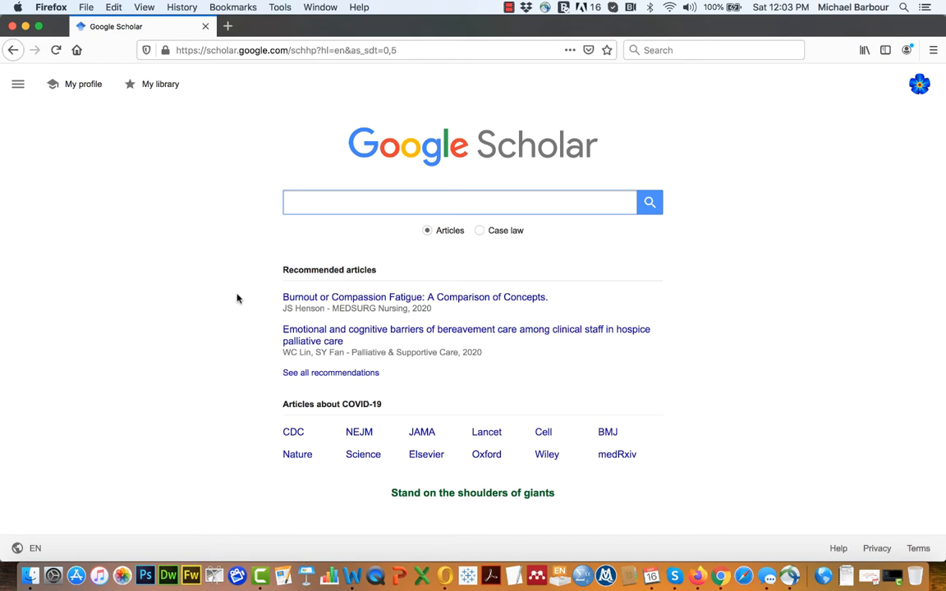
type("applied")
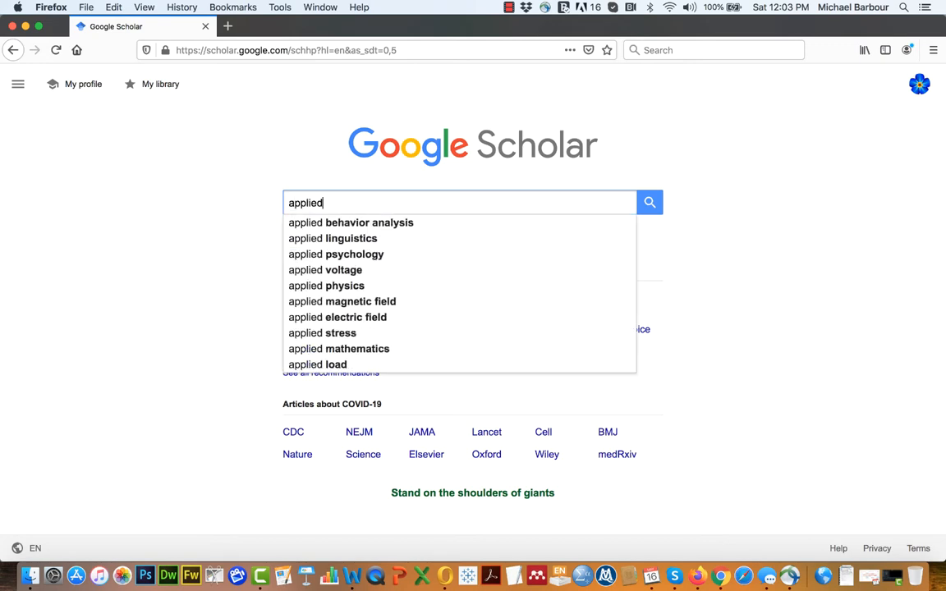
mouse_move(368, 224)
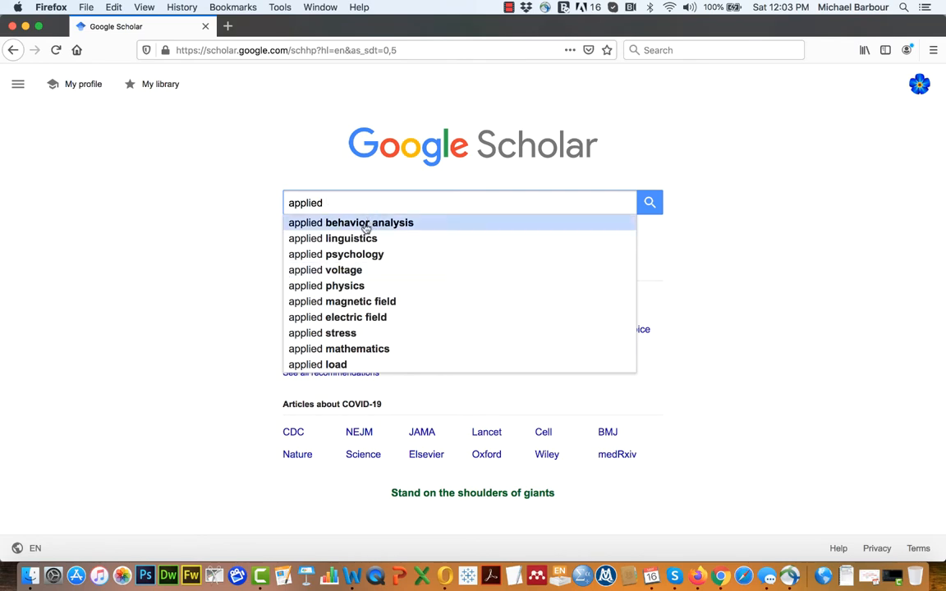
left_click(368, 223)
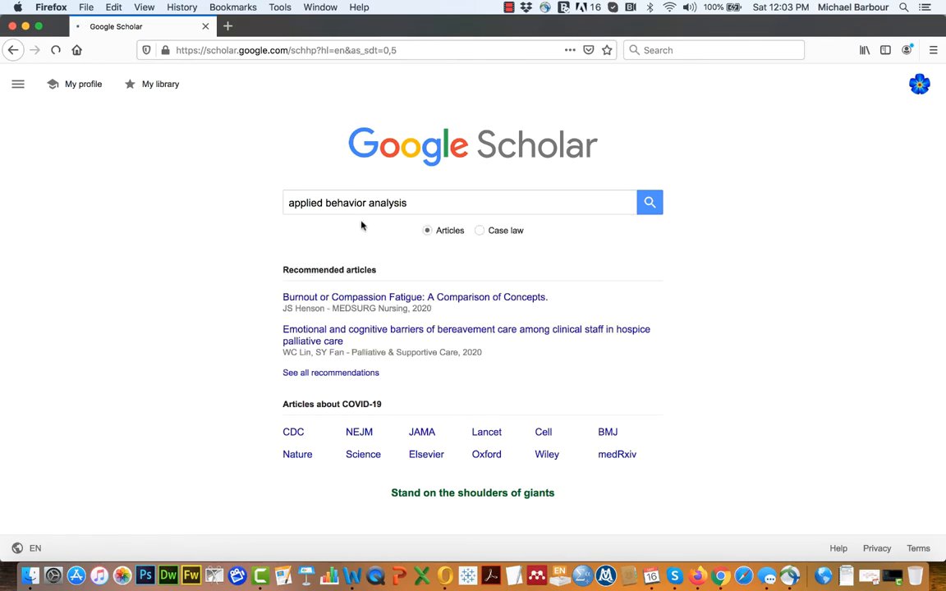
left_click(649, 202)
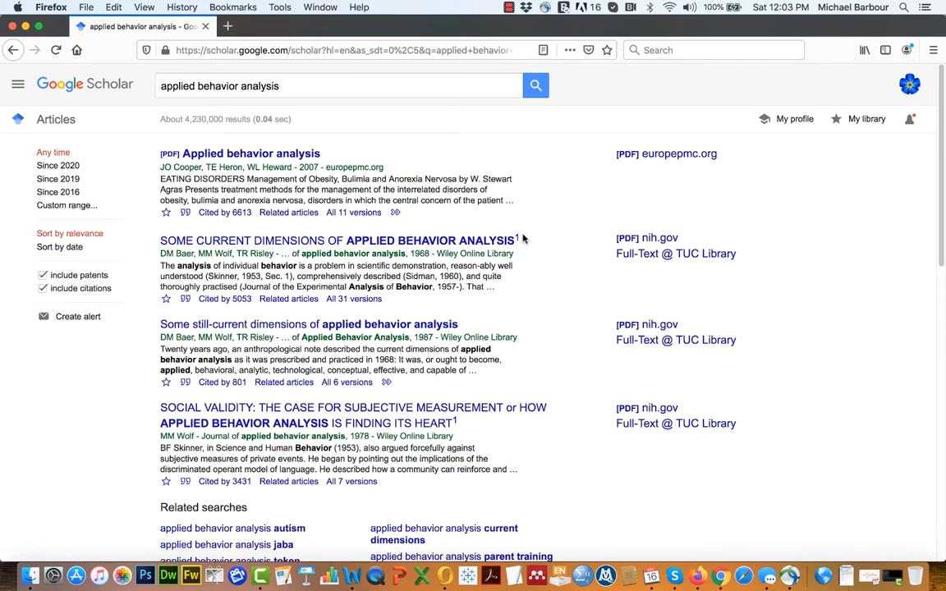
mouse_move(595, 255)
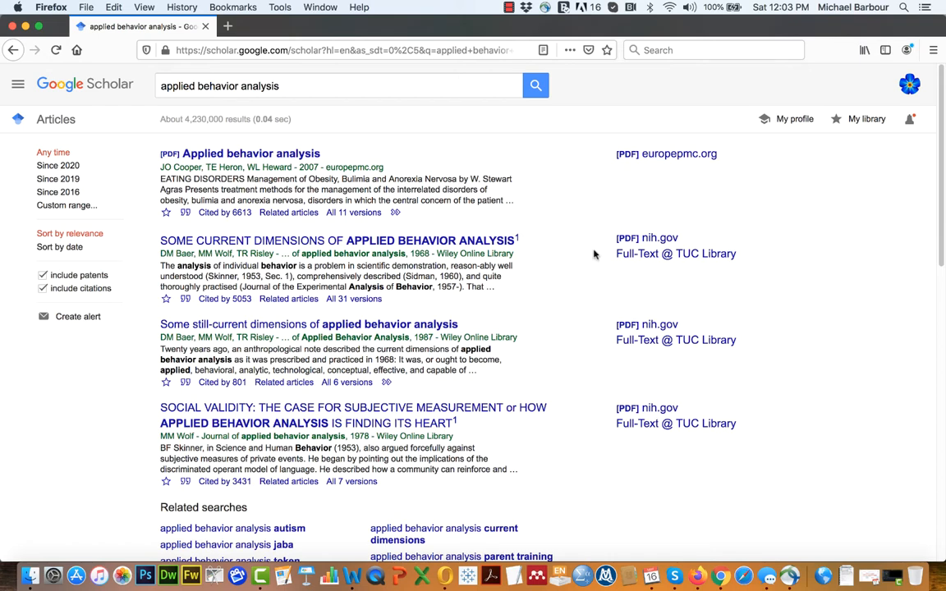
mouse_move(677, 253)
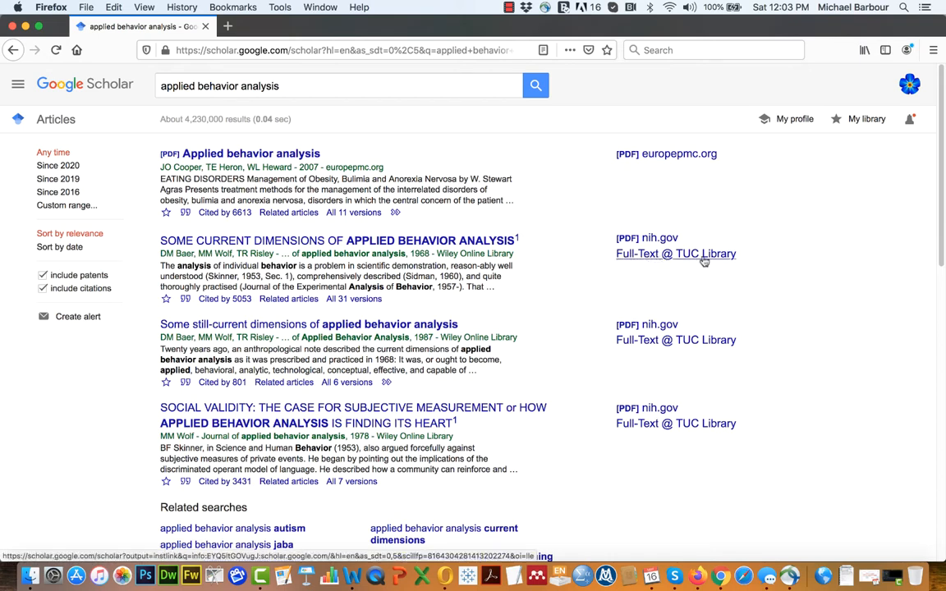
mouse_move(720, 261)
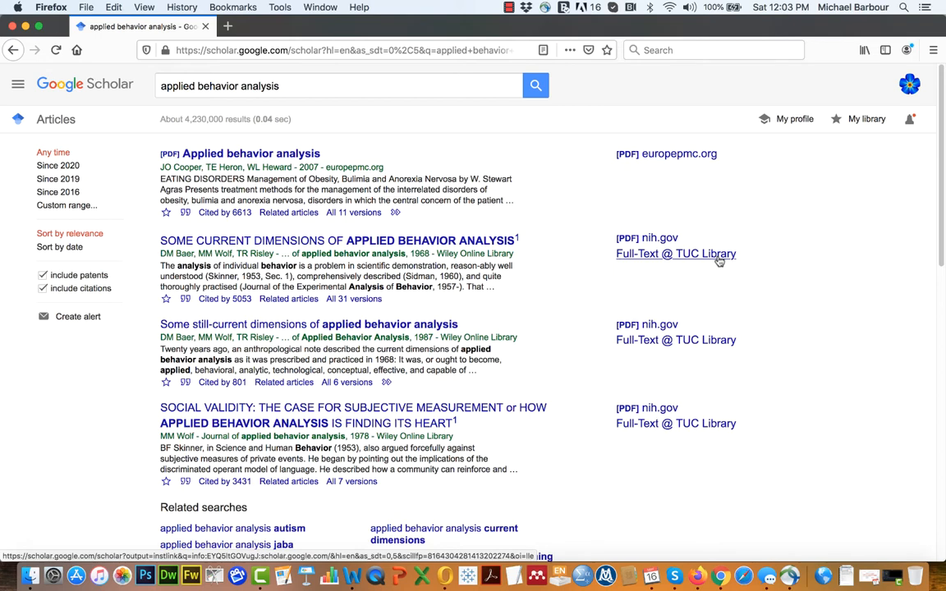
mouse_move(775, 311)
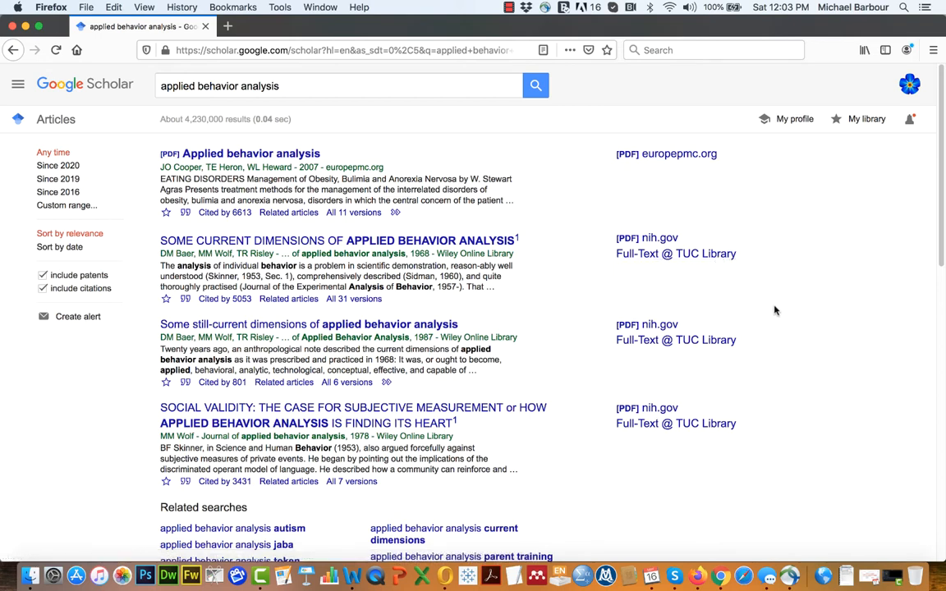
mouse_move(670, 287)
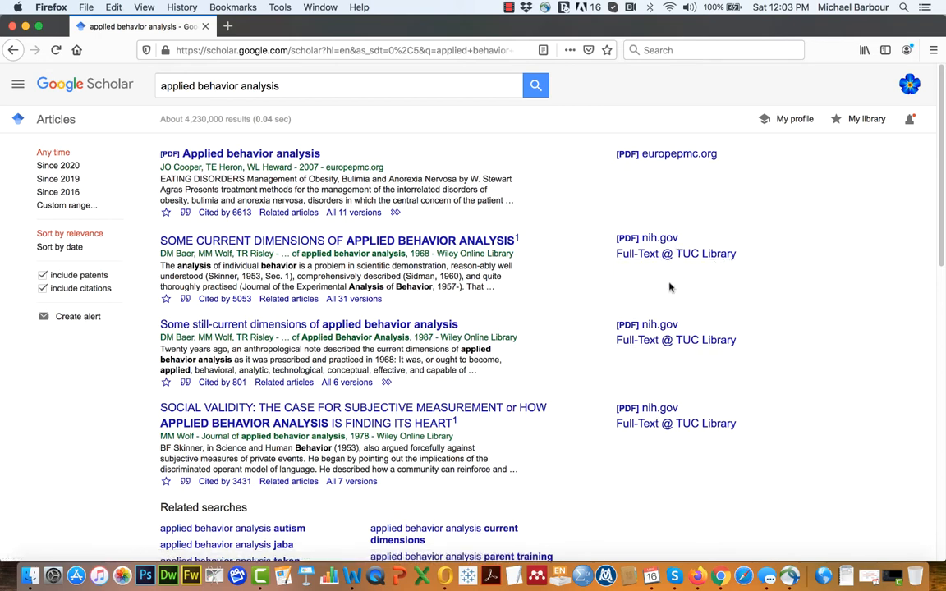
mouse_move(648, 407)
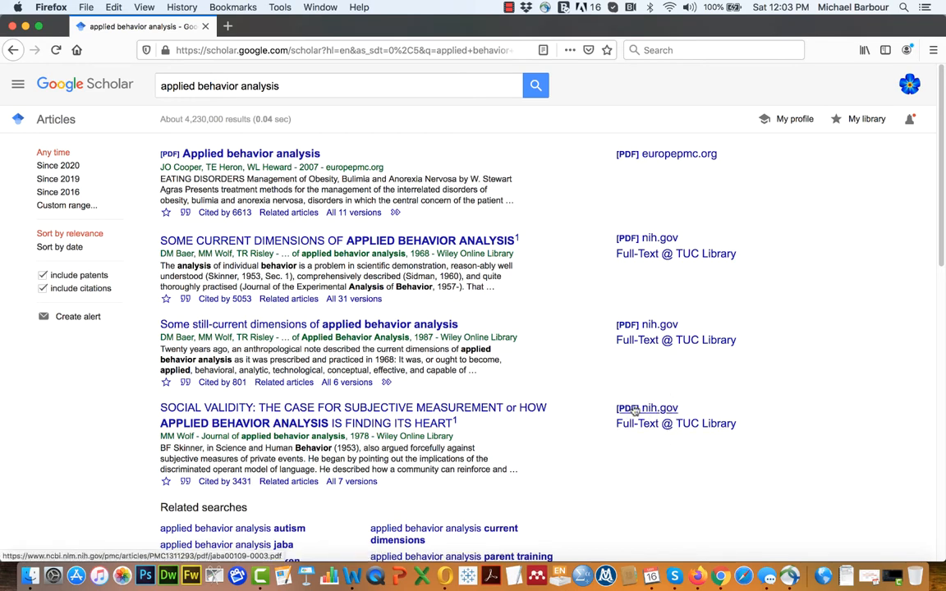
- Scroll down the results toward the ABA treatment of autism article
scroll("down", 3)
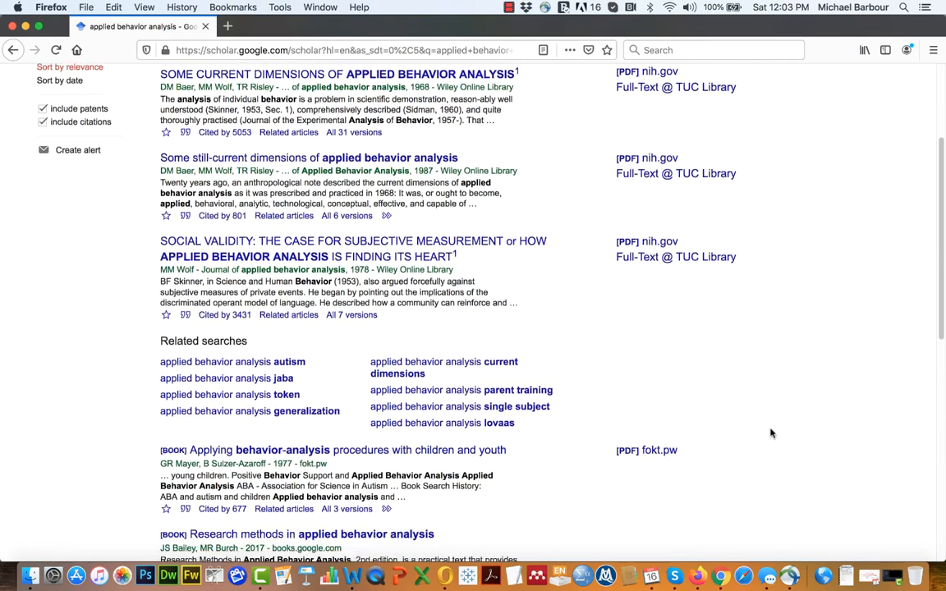
scroll("down", 3)
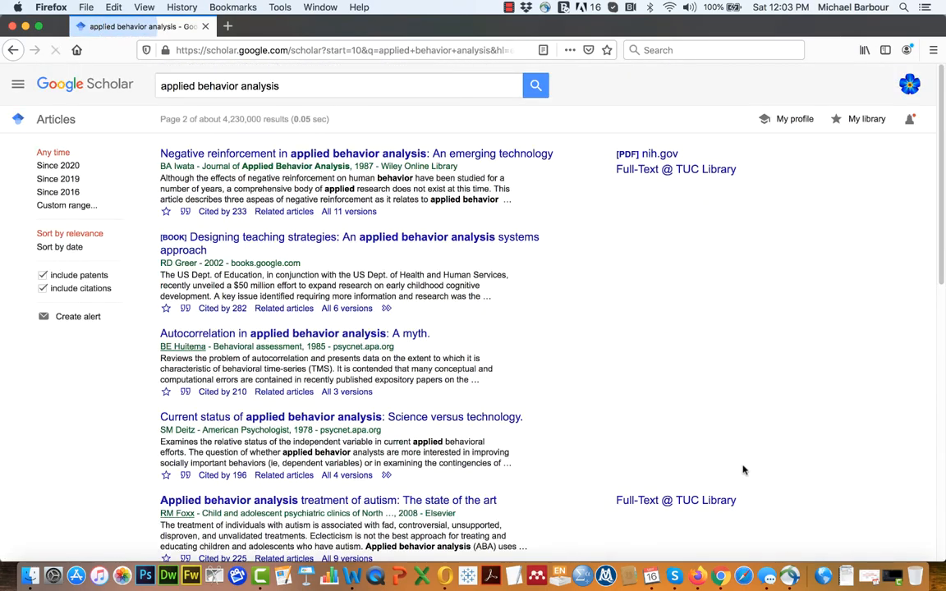
scroll("down", 3)
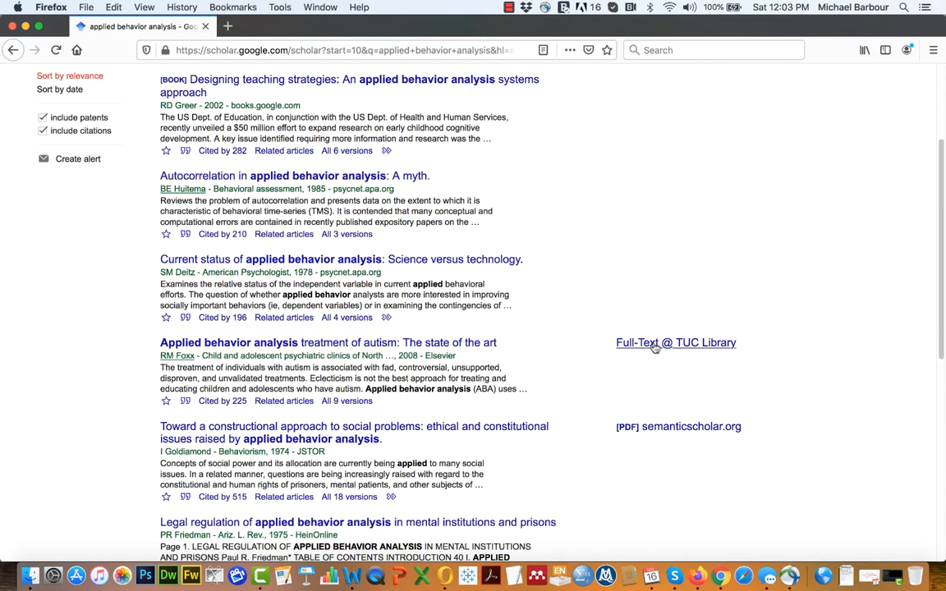
mouse_move(217, 352)
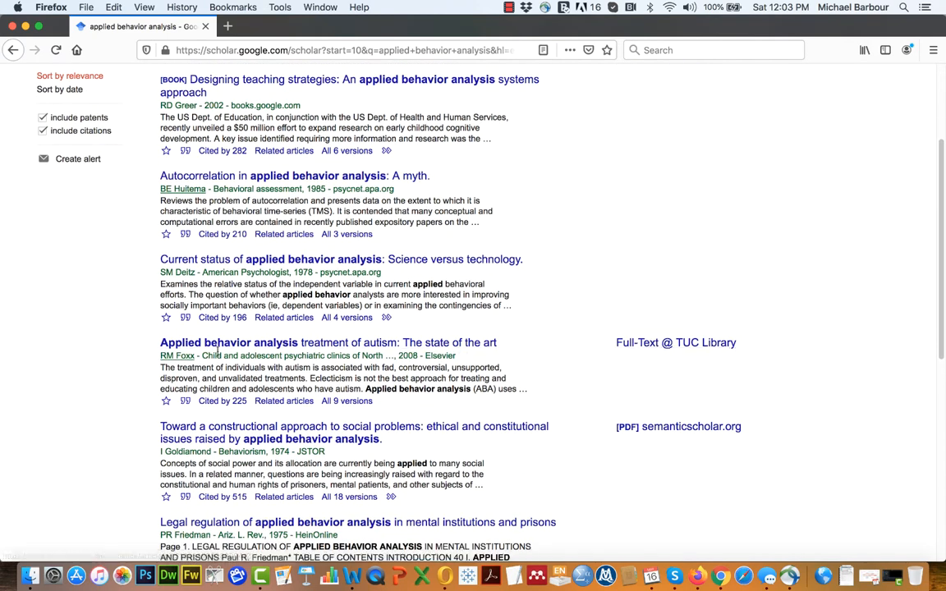
mouse_move(279, 343)
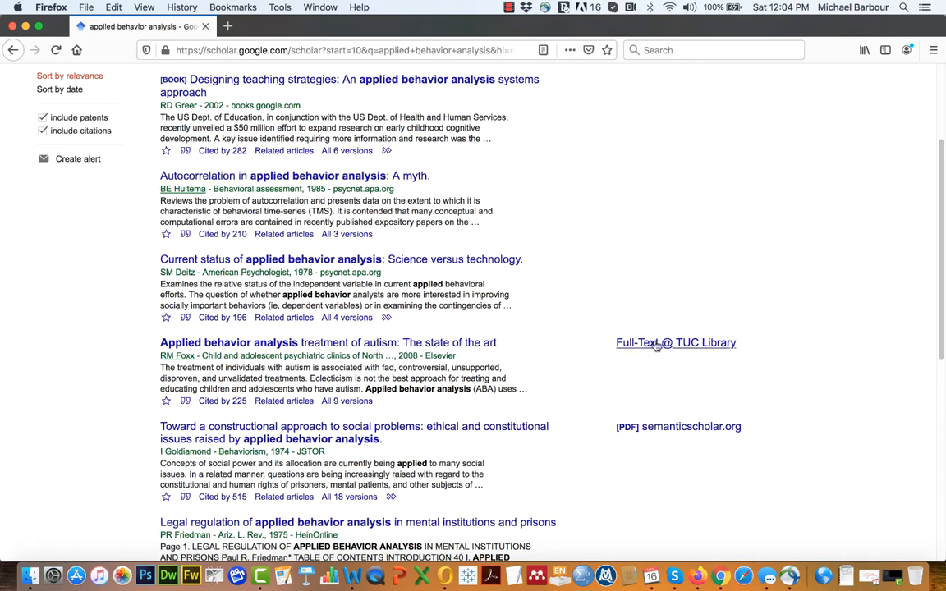
mouse_move(677, 343)
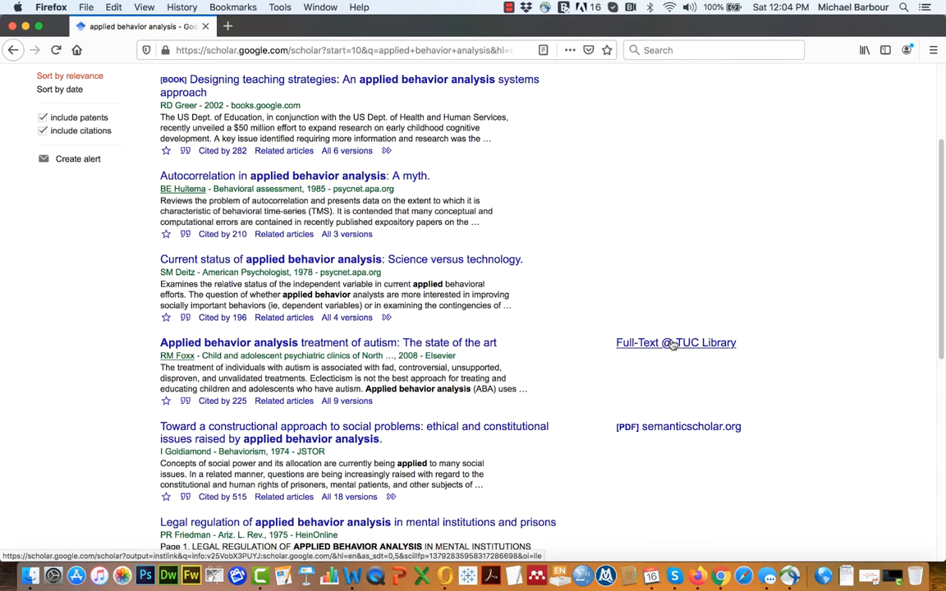
mouse_move(698, 343)
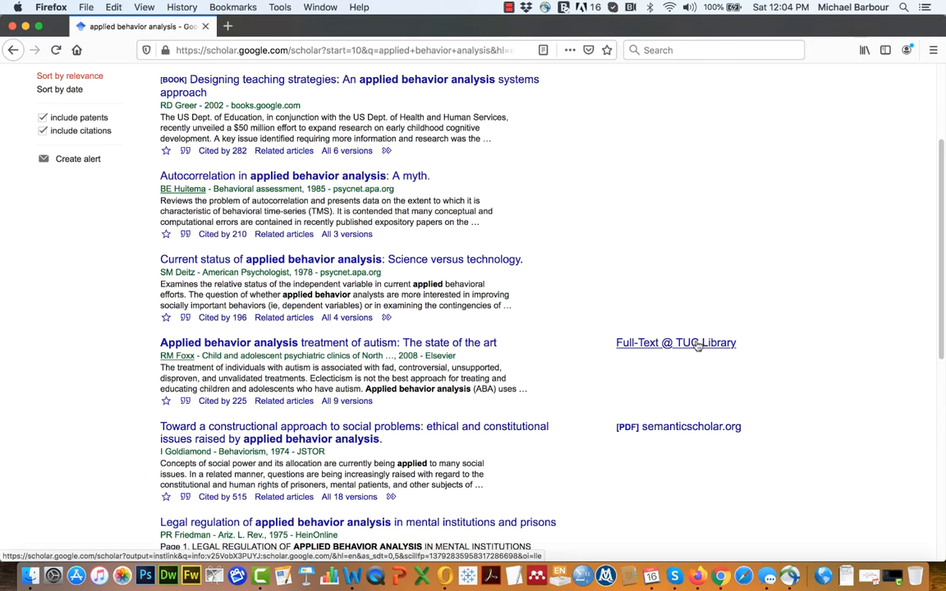
- Follow the Full-Text @ TUC Library link beside the Foxx autism treatment article
left_click(677, 343)
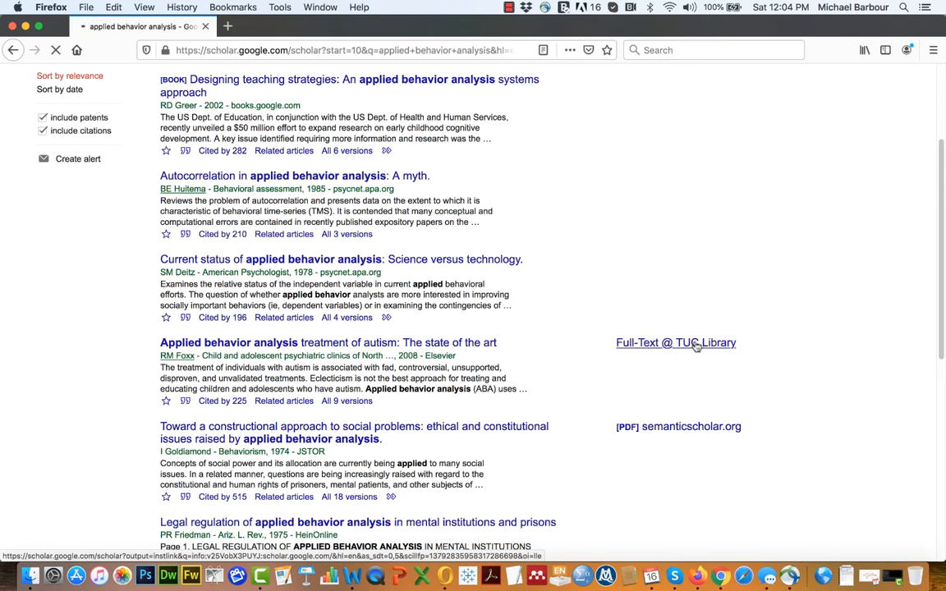
left_click(677, 343)
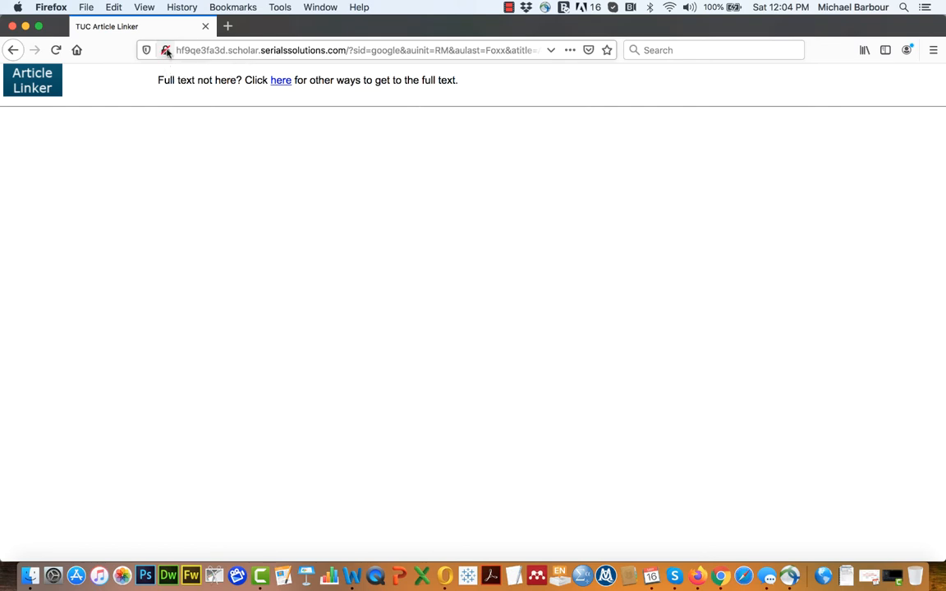
mouse_move(166, 49)
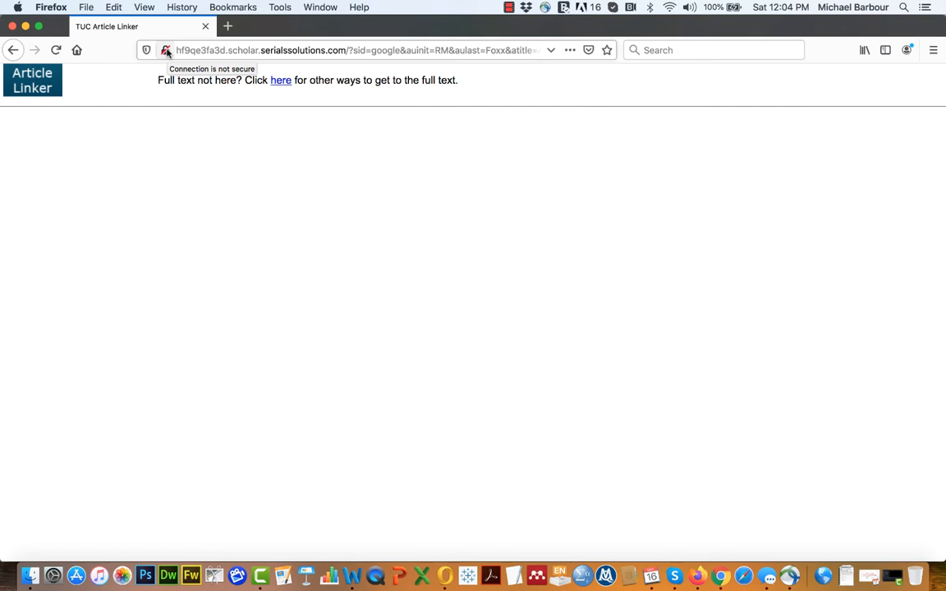
mouse_move(168, 79)
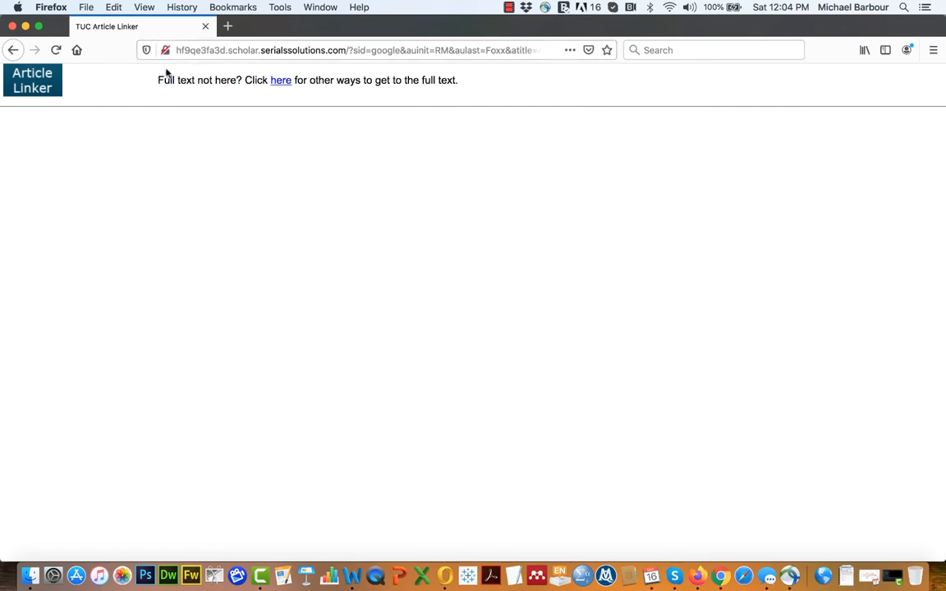
mouse_move(184, 210)
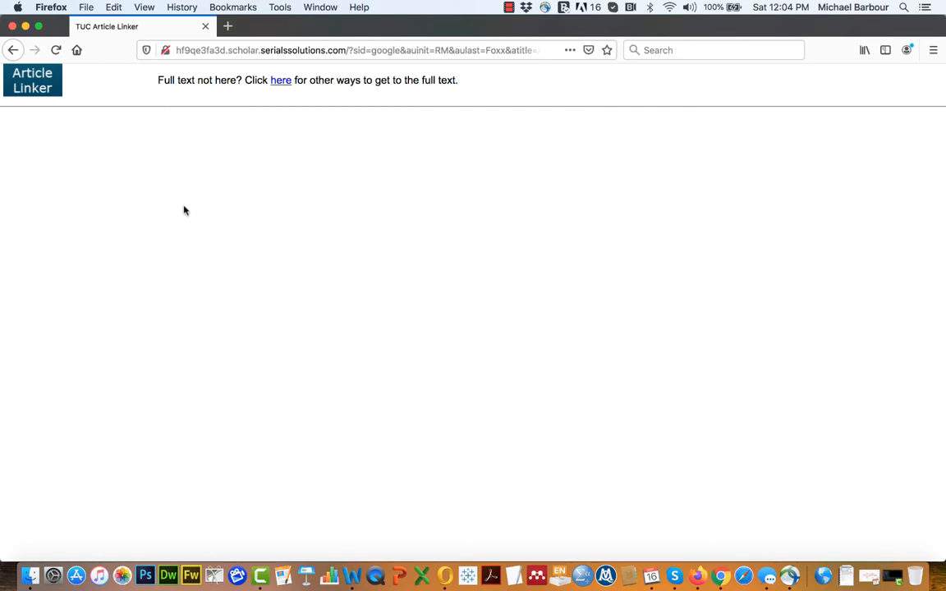
mouse_move(281, 78)
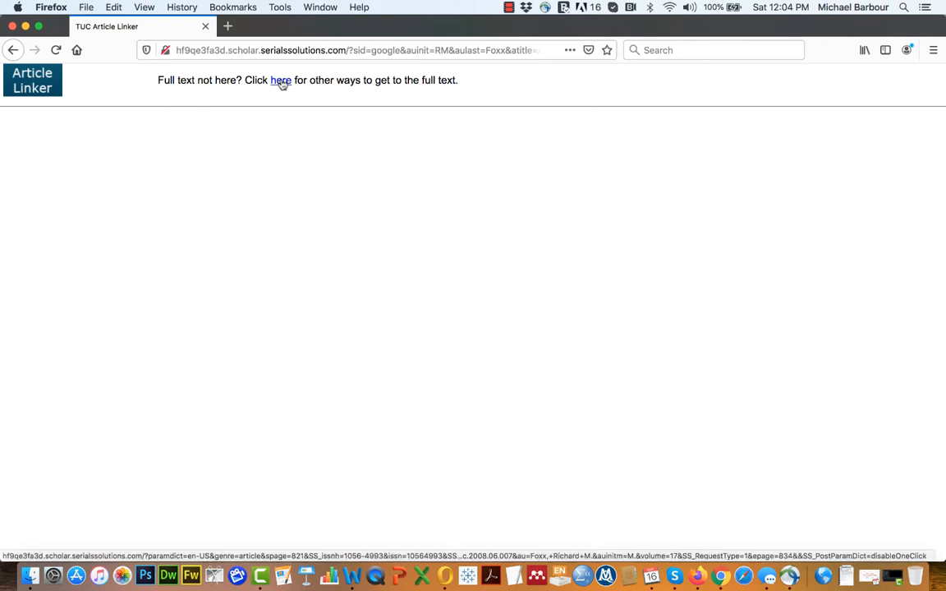
- Use the 'Full text not here?' link to reach the Article Linker results with ClinicalKey Flex
left_click(279, 79)
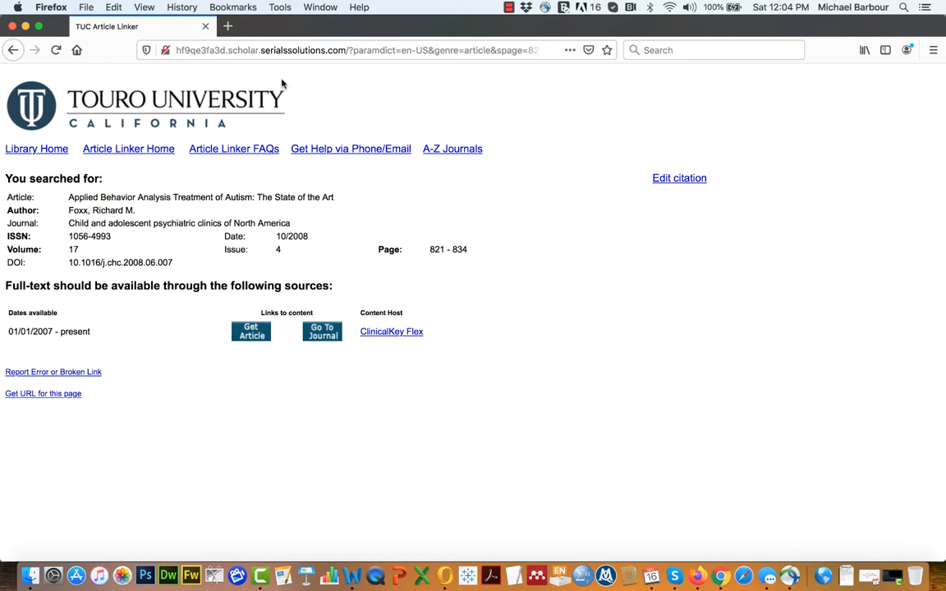
mouse_move(575, 266)
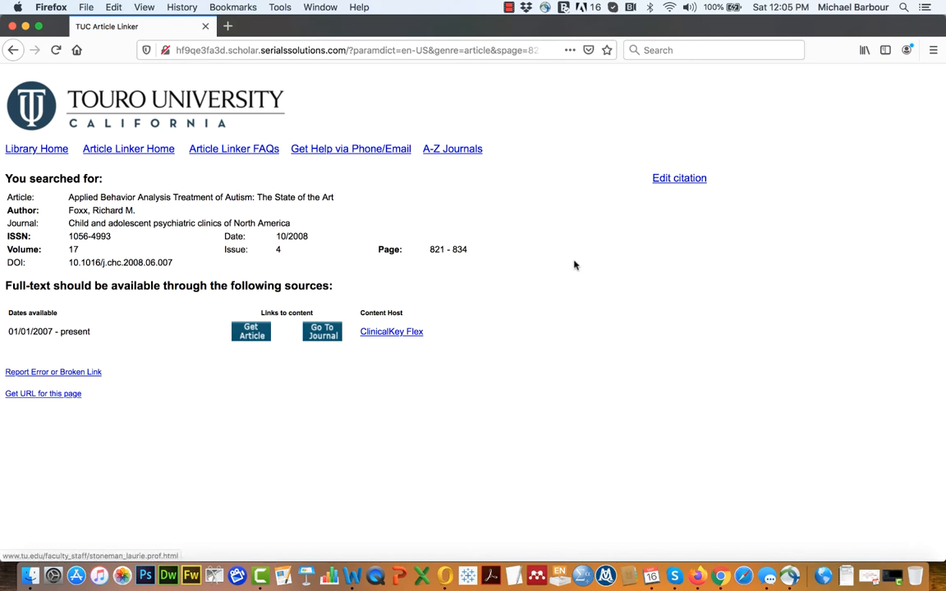
mouse_move(526, 359)
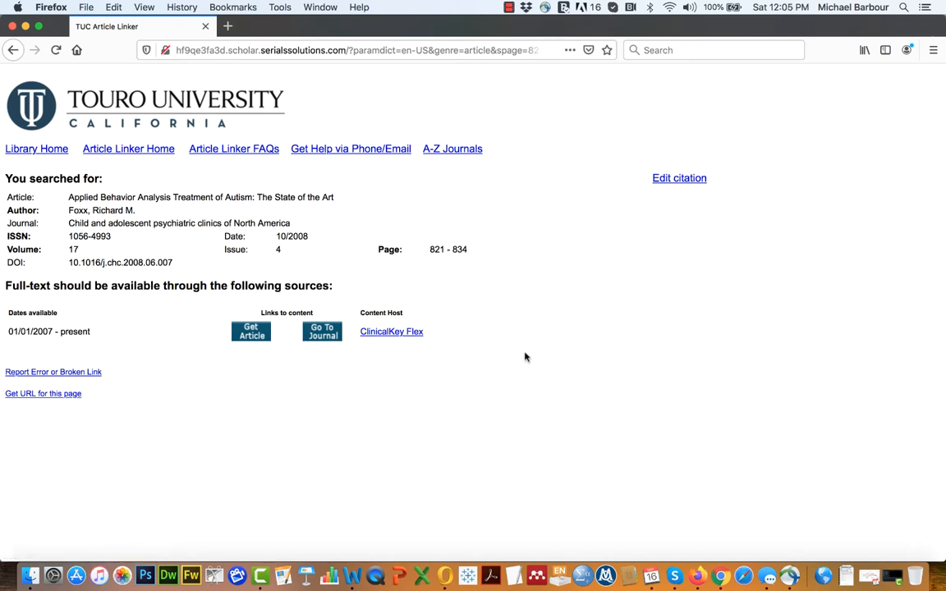
mouse_move(250, 377)
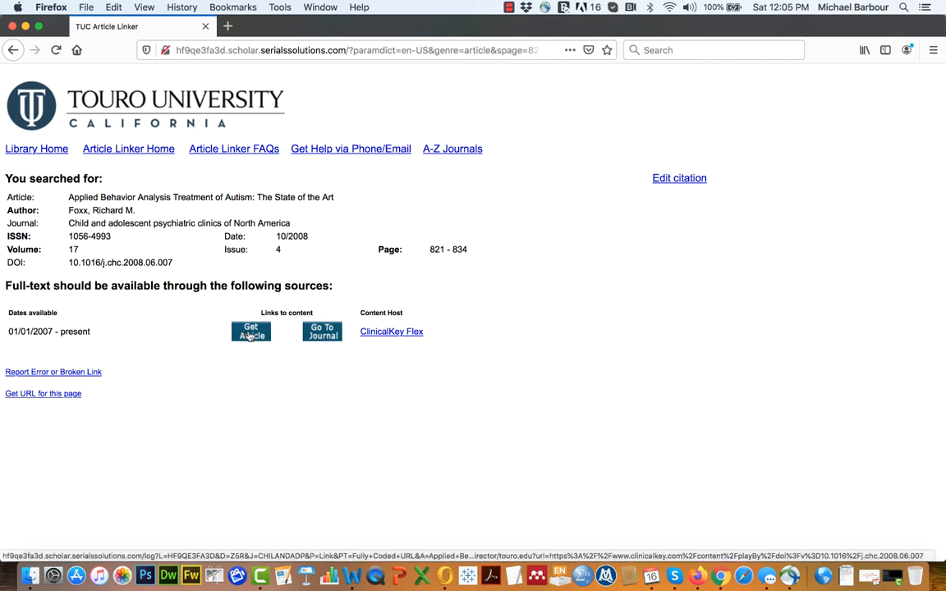
- Get the article from ClinicalKey and sign in through the TouroOne Portal
left_click(250, 332)
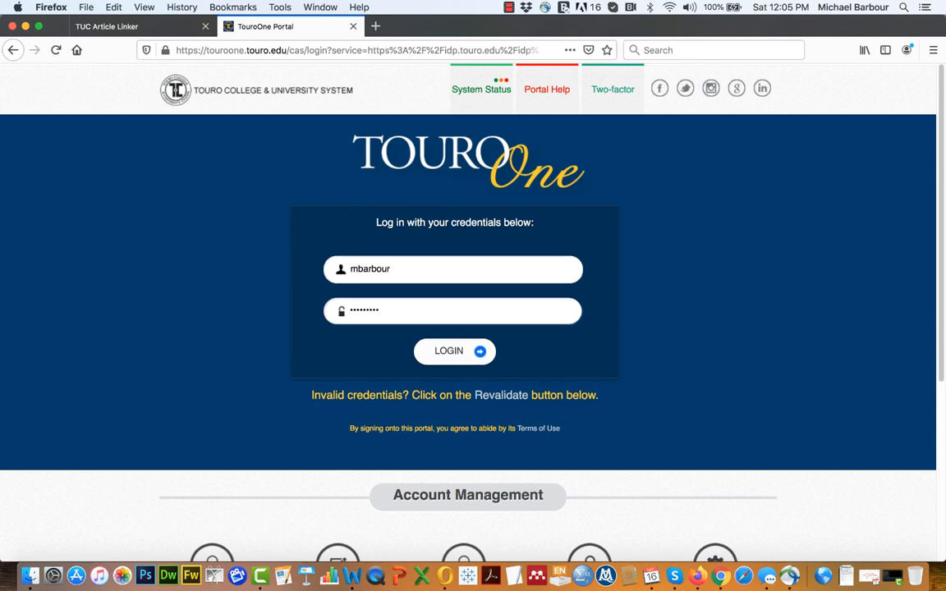
left_click(453, 351)
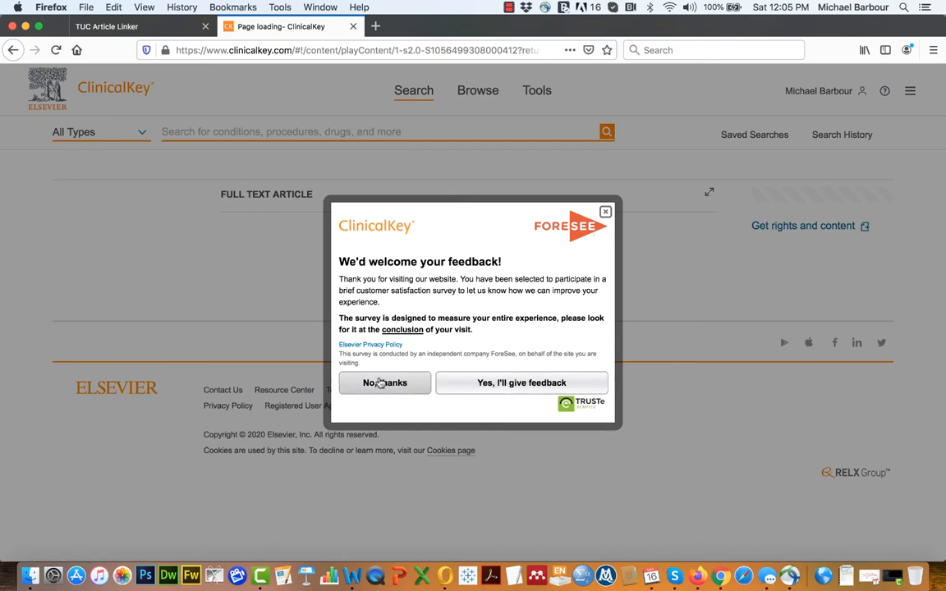
- Decline the ForeSee feedback survey and read down the Foxx article to Box 1
left_click(385, 383)
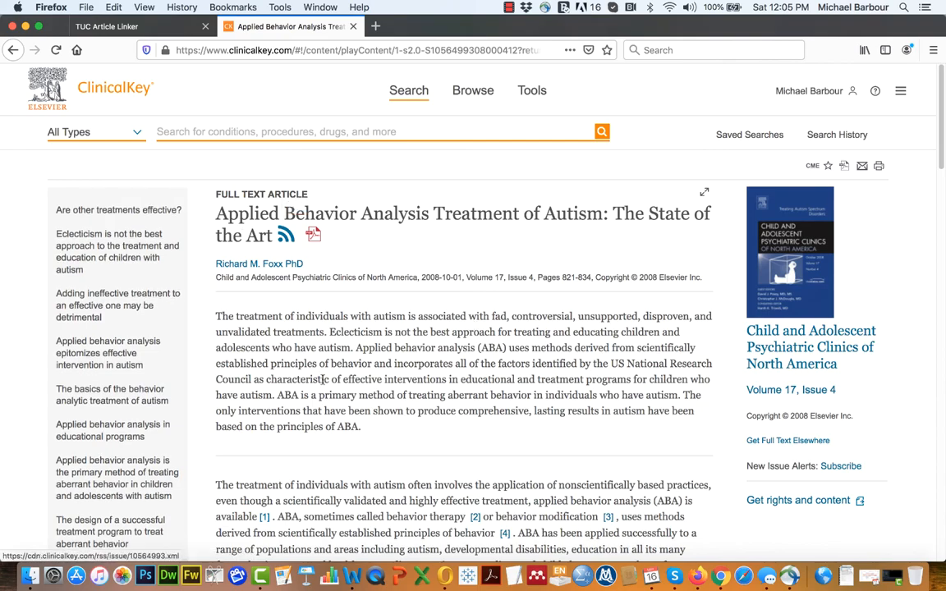
scroll("down", 3)
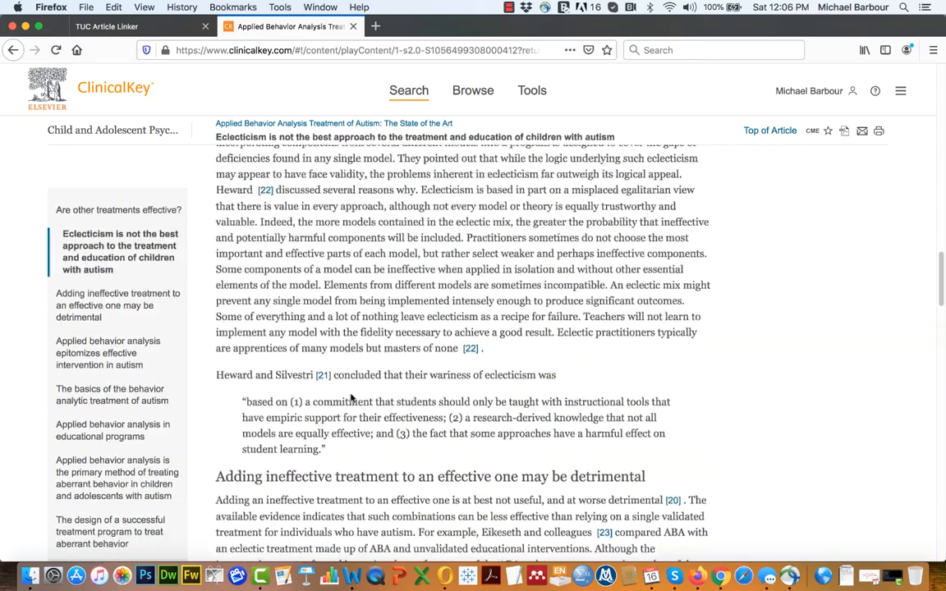
scroll("up", 3)
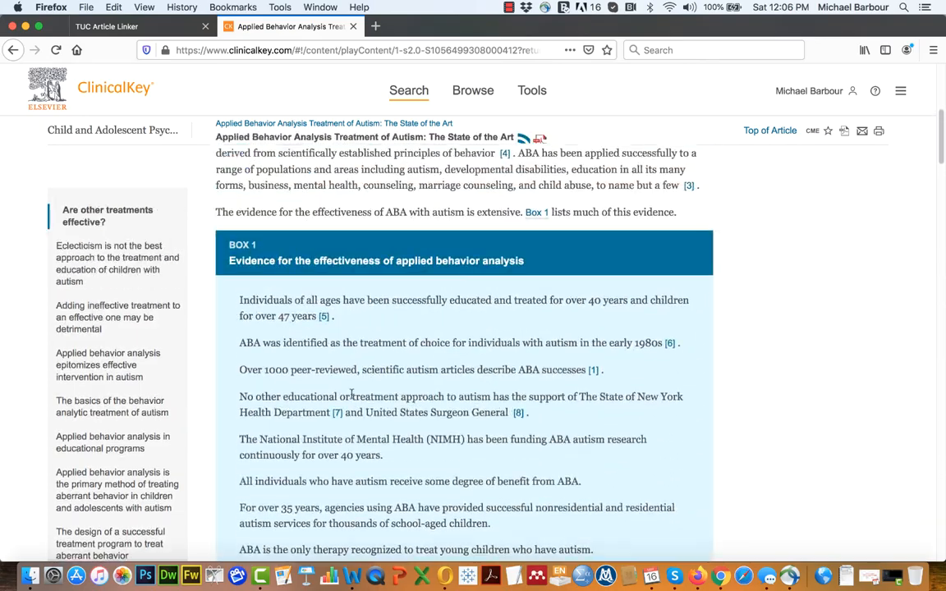